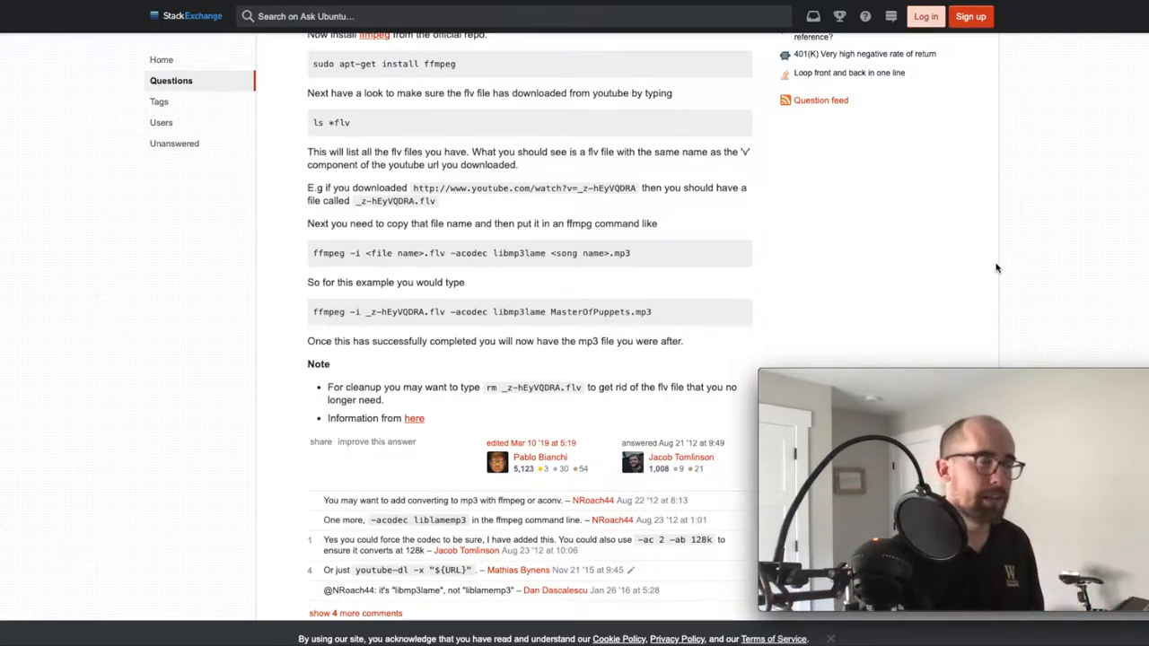
pyautogui.moveTo(1016, 296)
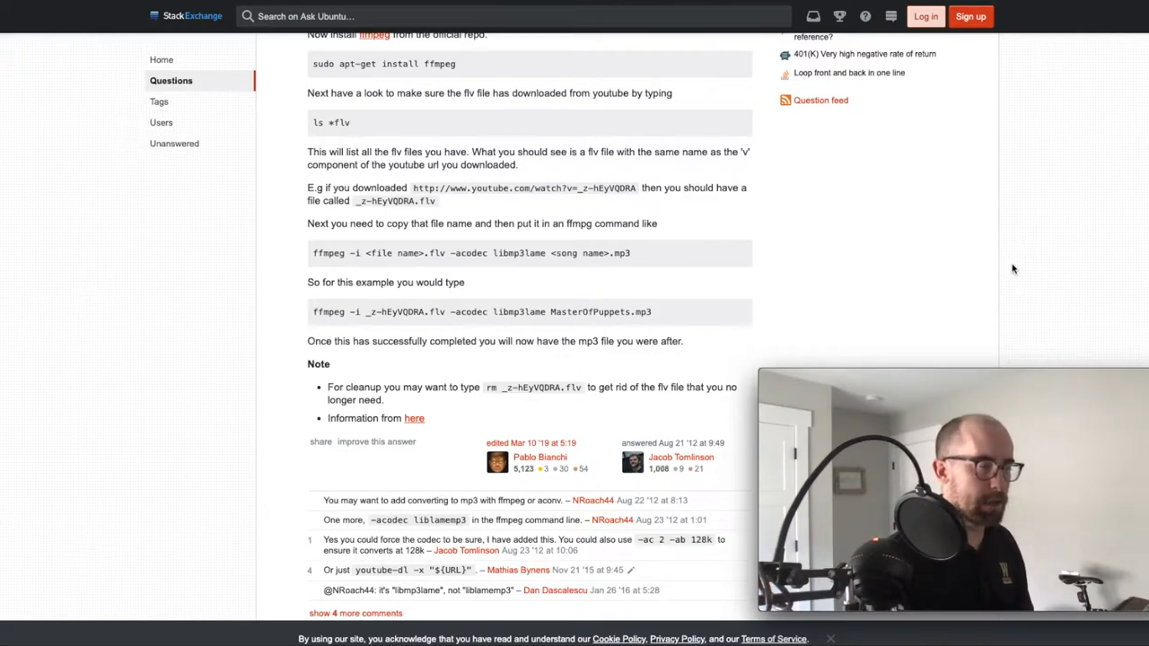
pyautogui.moveTo(852, 147)
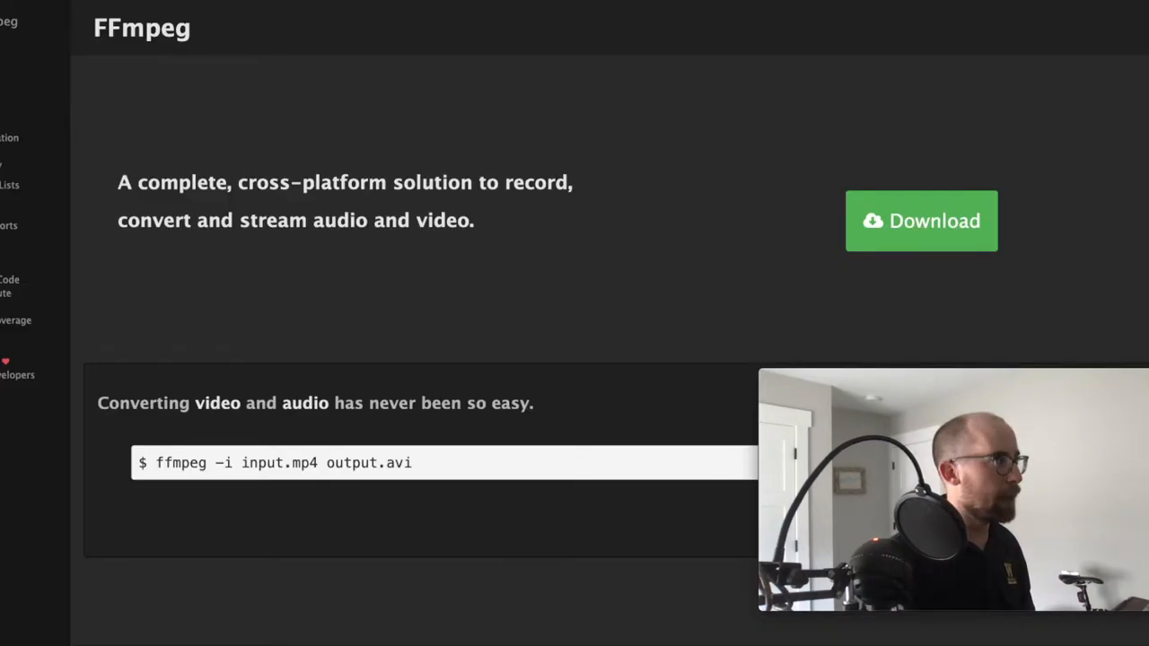
pyautogui.moveTo(641, 133)
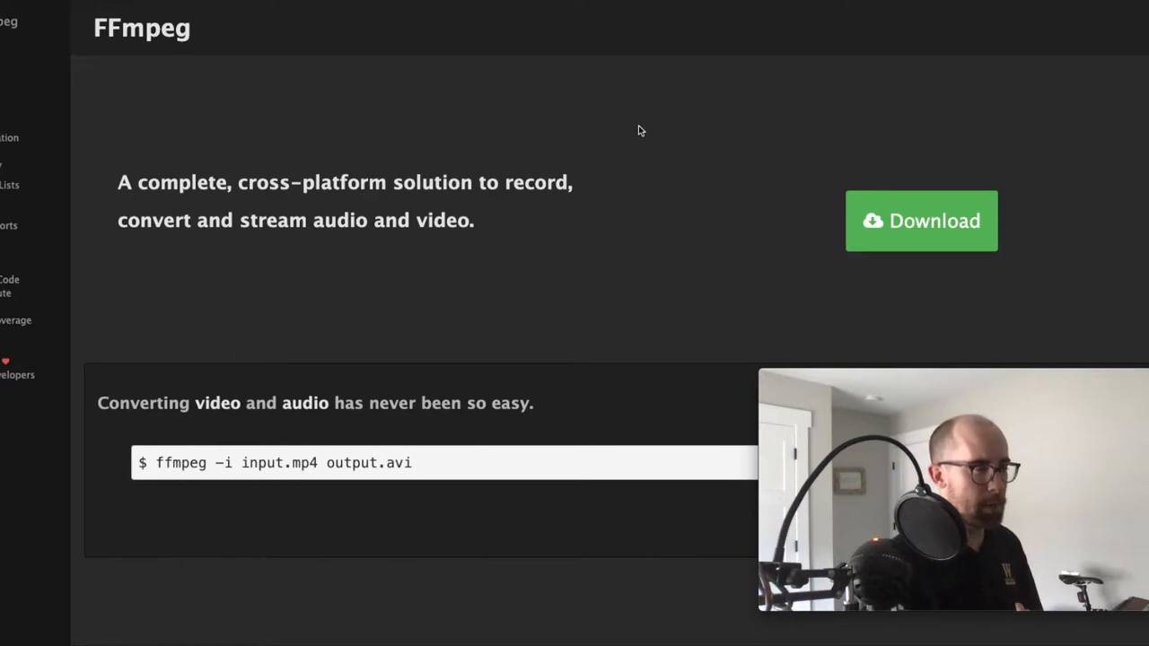
pyautogui.moveTo(643, 142)
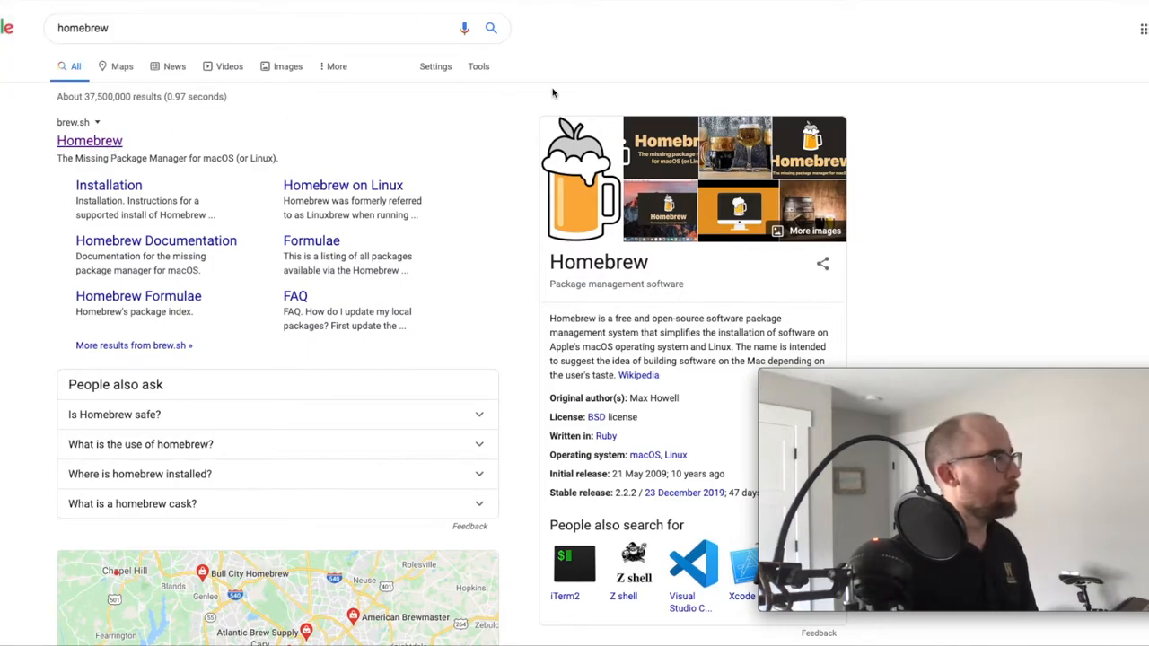
# Step: Go to brew.sh from the results and browse the install command and feature overview
pyautogui.click(90, 140)
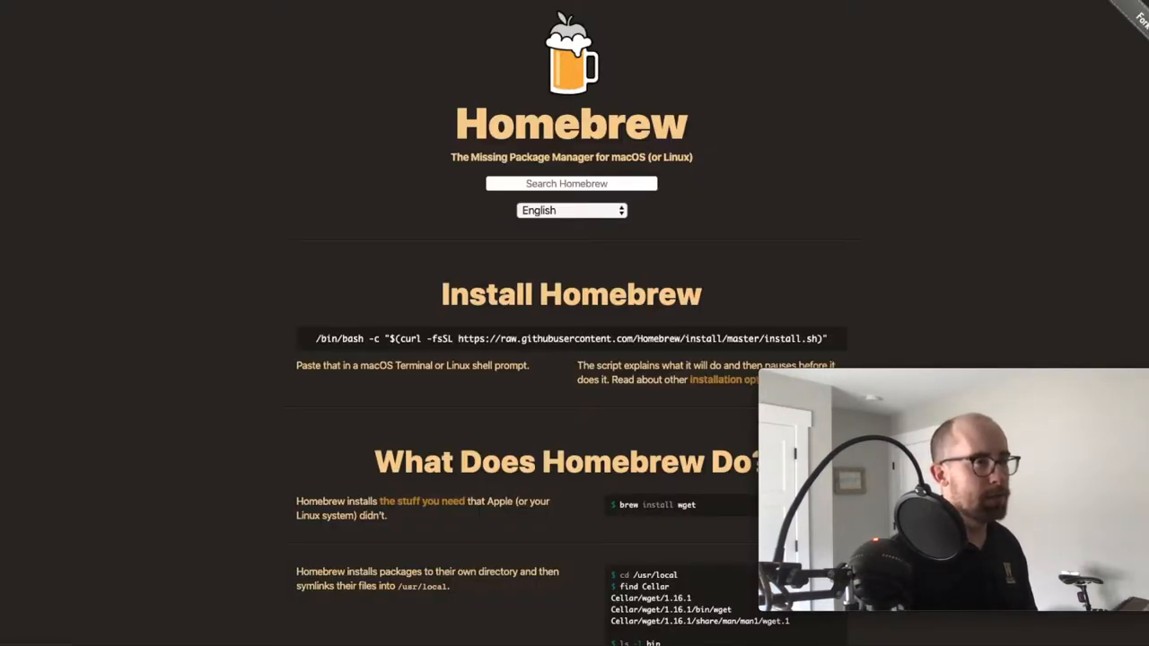
pyautogui.scroll(-3)
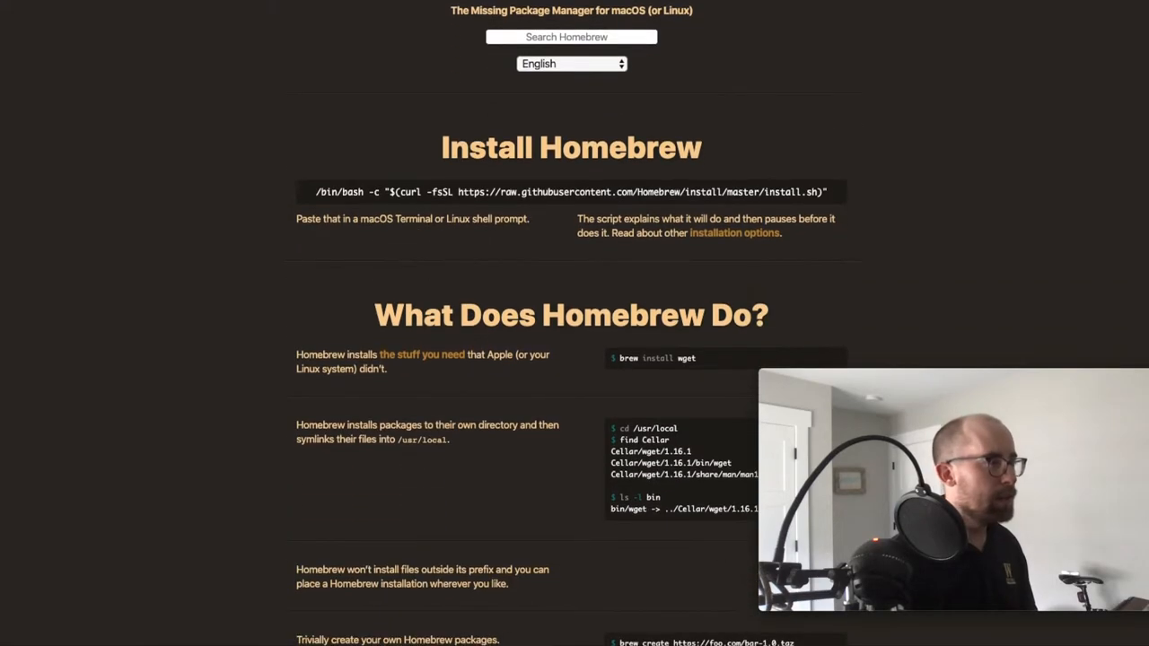
pyautogui.scroll(-3)
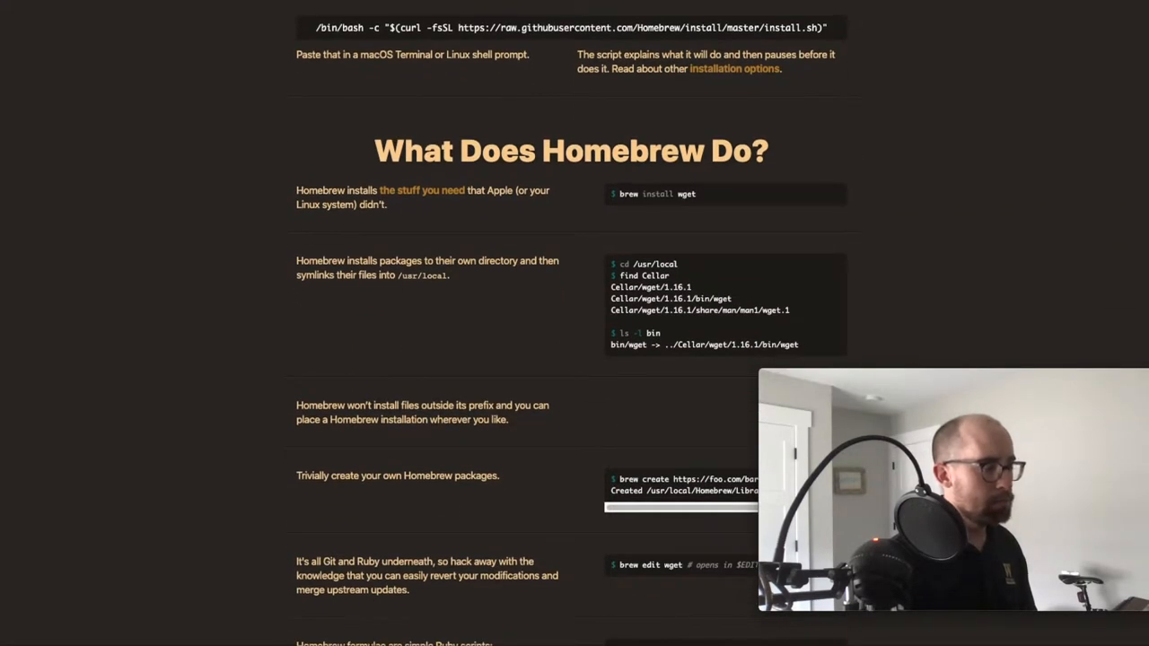
pyautogui.scroll(-3)
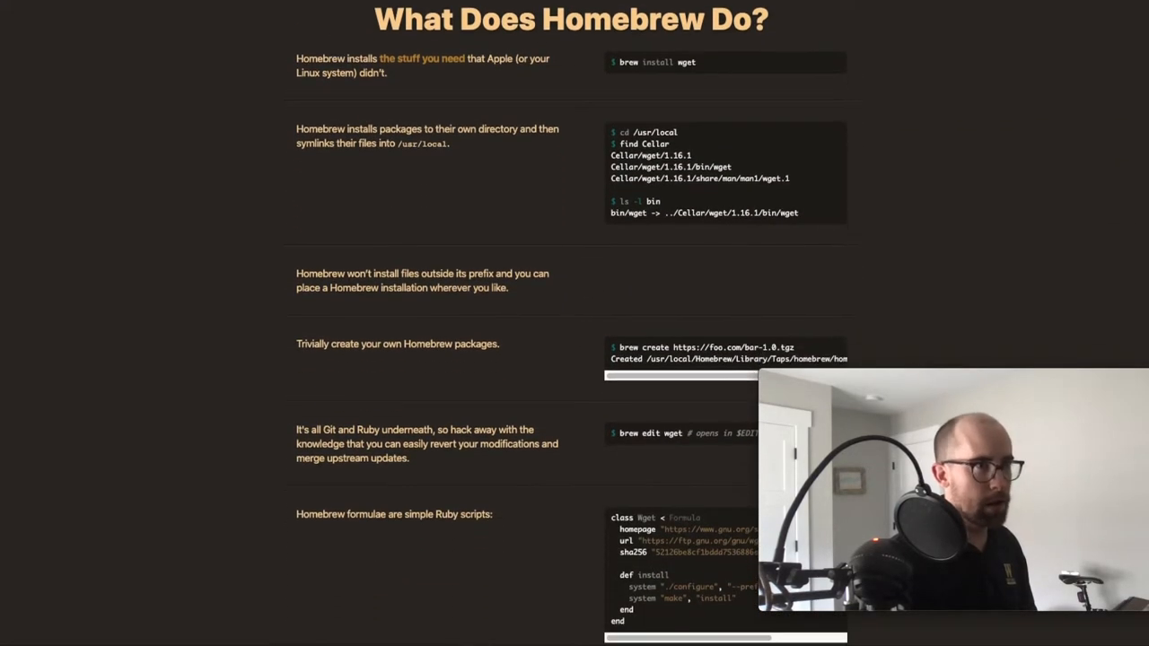
pyautogui.scroll(-3)
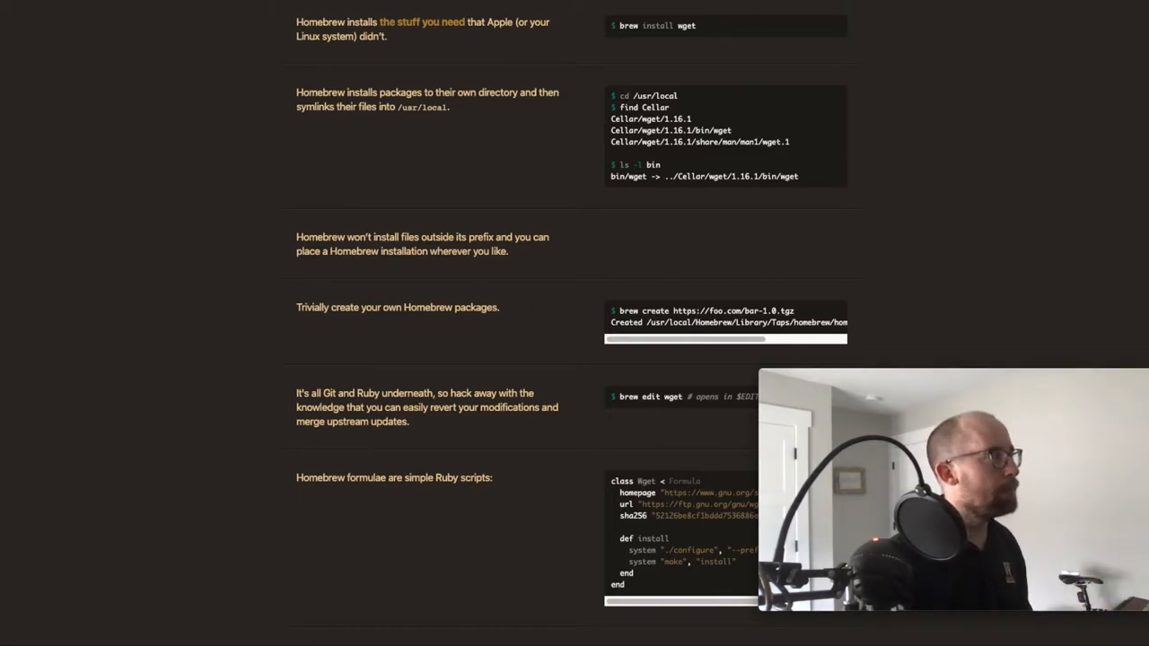
pyautogui.scroll(3)
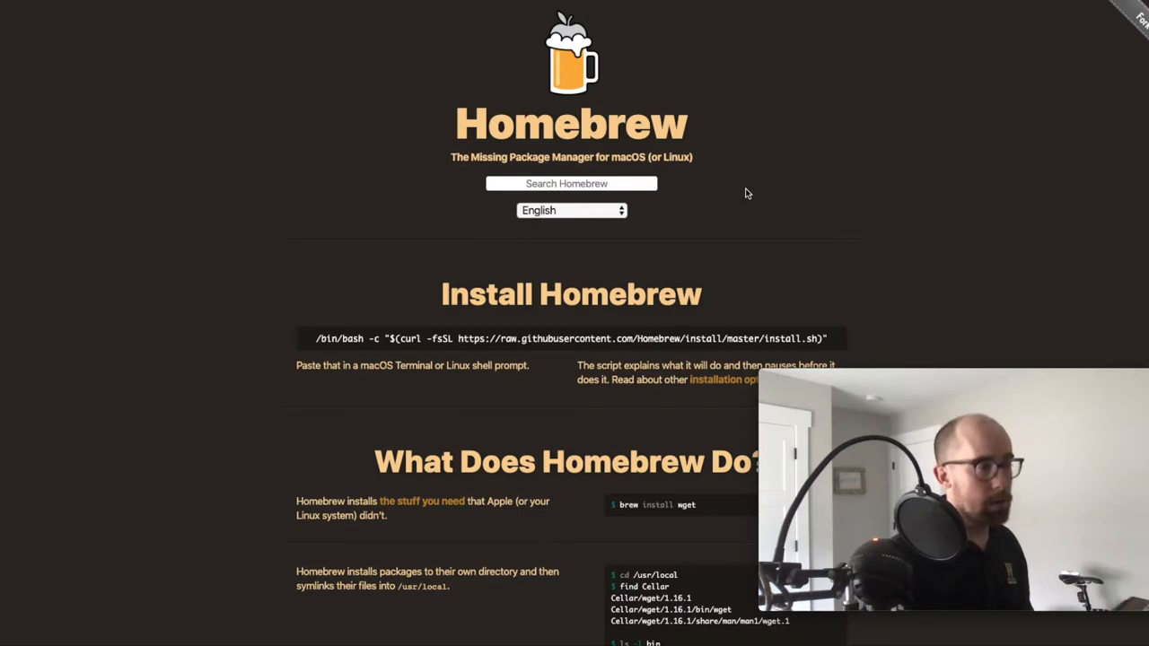
# Step: Search Homebrew for 'ffmpeg' and browse the formula's versions, dependencies and analytics
pyautogui.write('ffmpe')
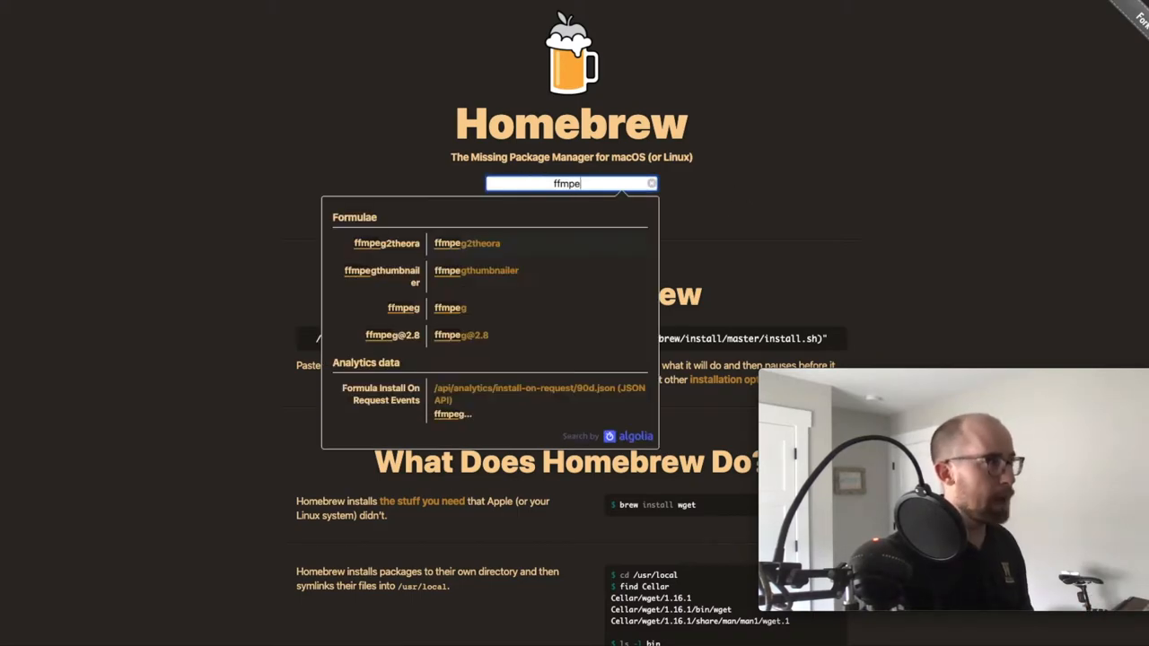
pyautogui.click(402, 307)
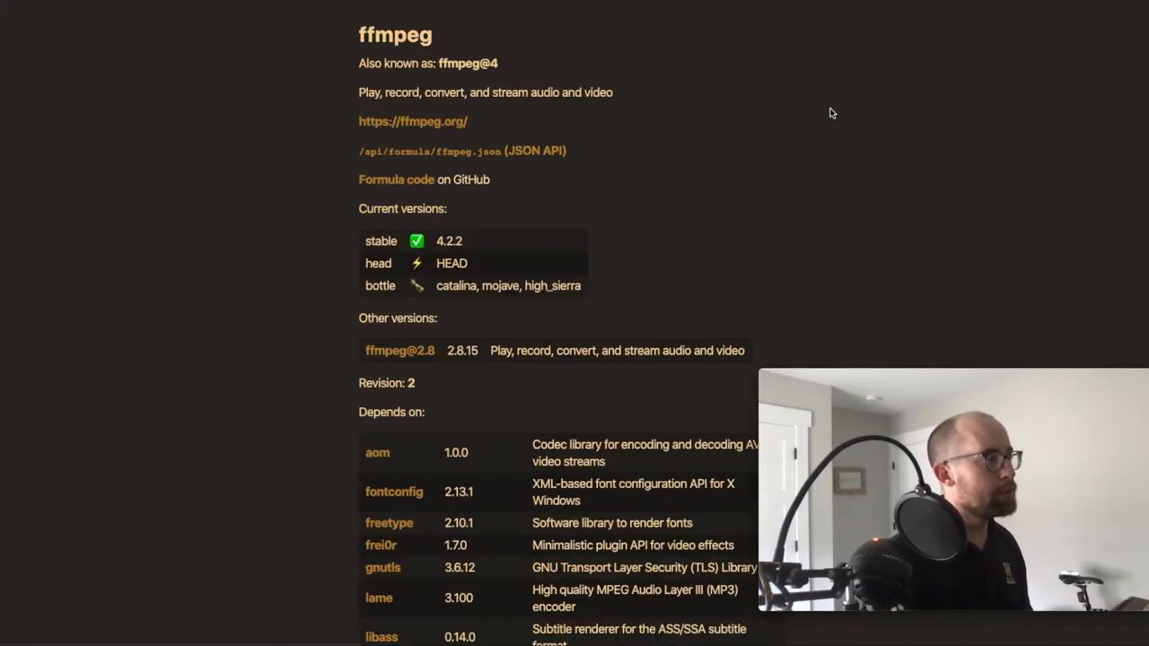
pyautogui.moveTo(864, 115)
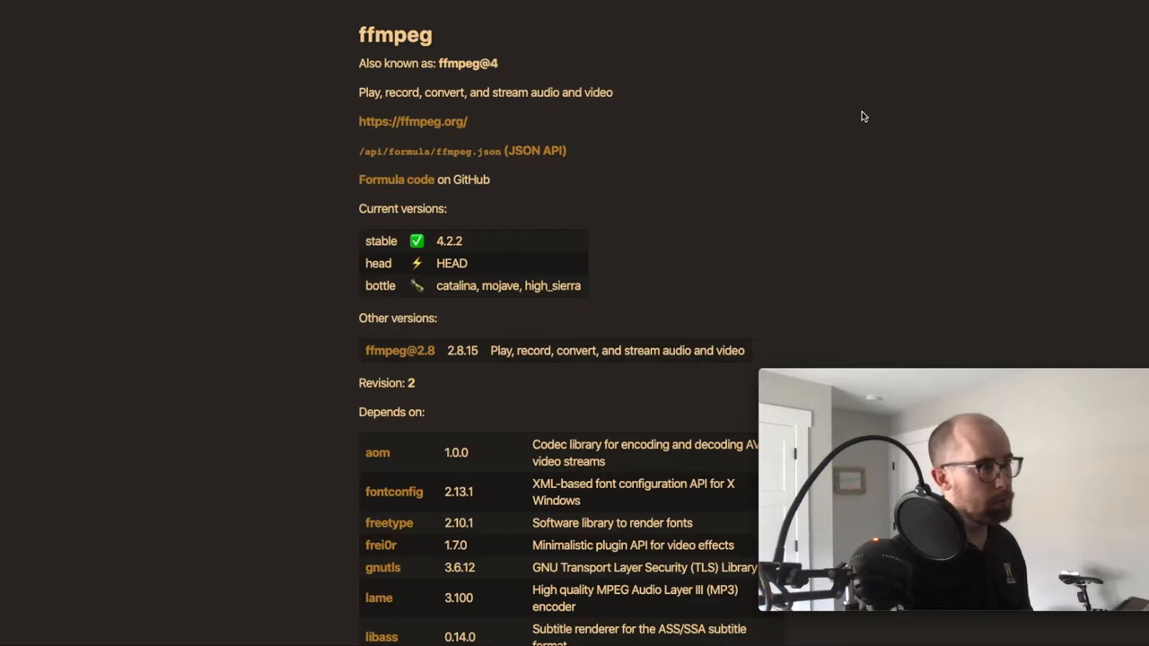
pyautogui.moveTo(398, 64)
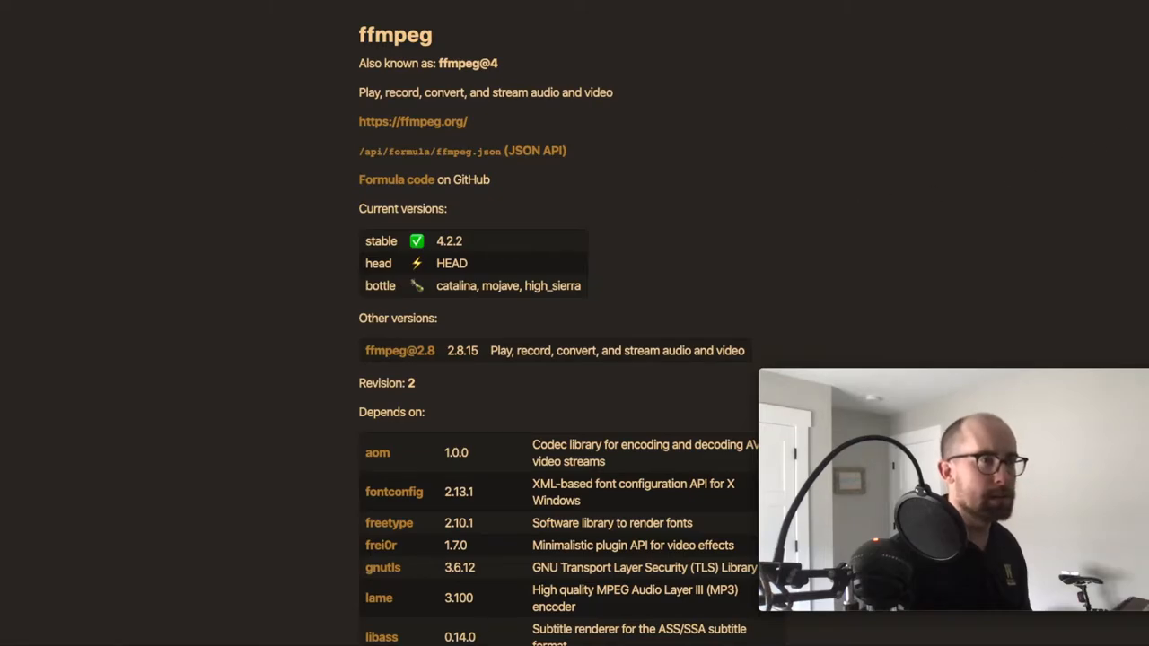
pyautogui.scroll(-3)
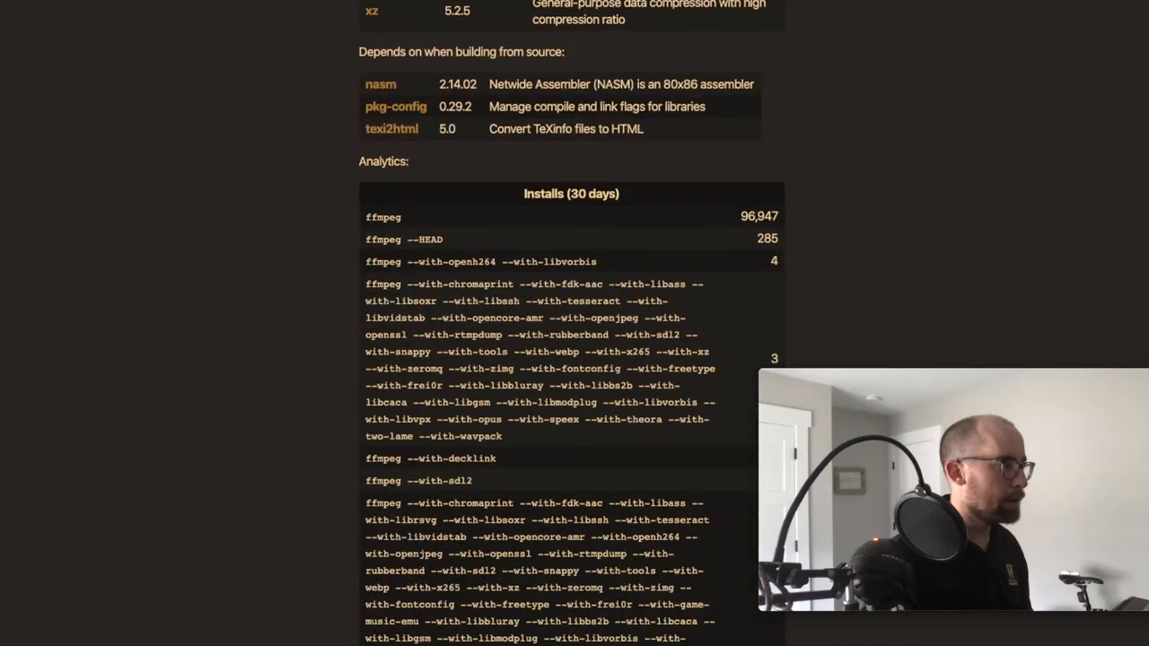
pyautogui.scroll(3)
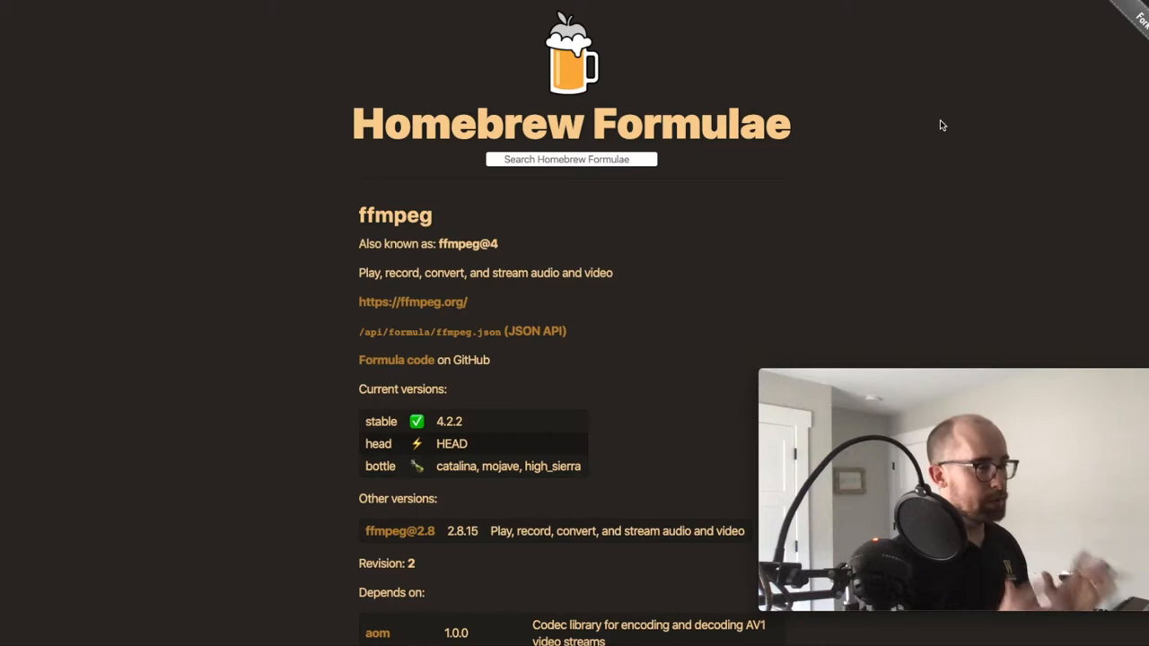
pyautogui.moveTo(809, 86)
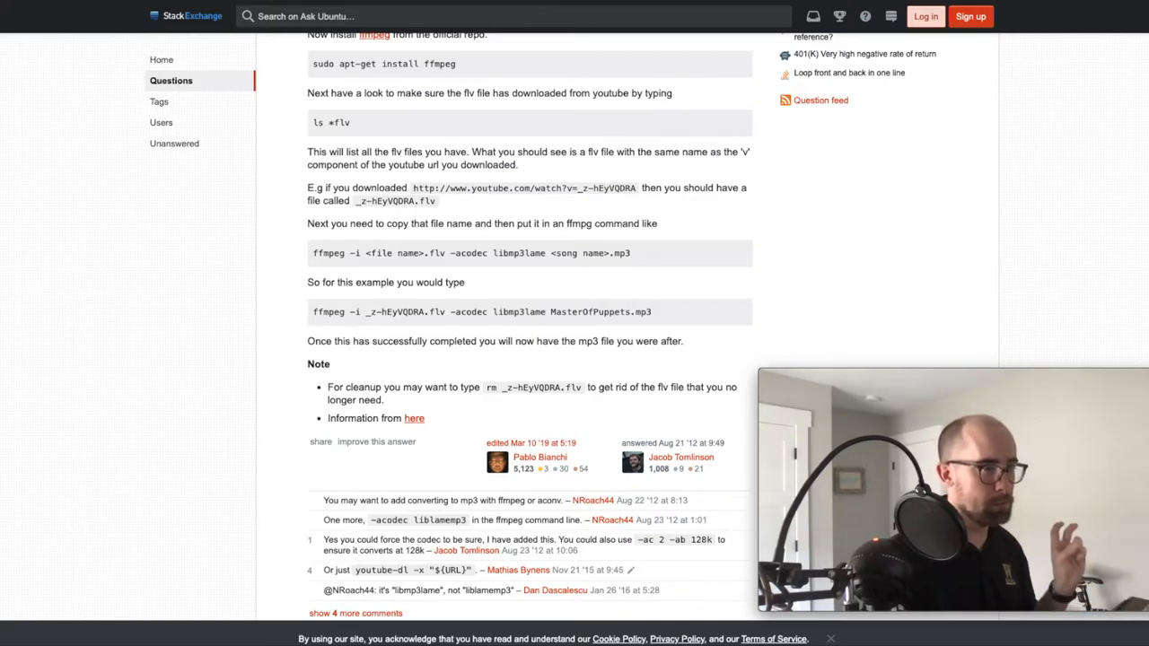
# Step: Scroll the Ask Ubuntu answer to the ffmpeg flv-to-MasterOfPuppets.mp3 command and comments
pyautogui.scroll(-3)
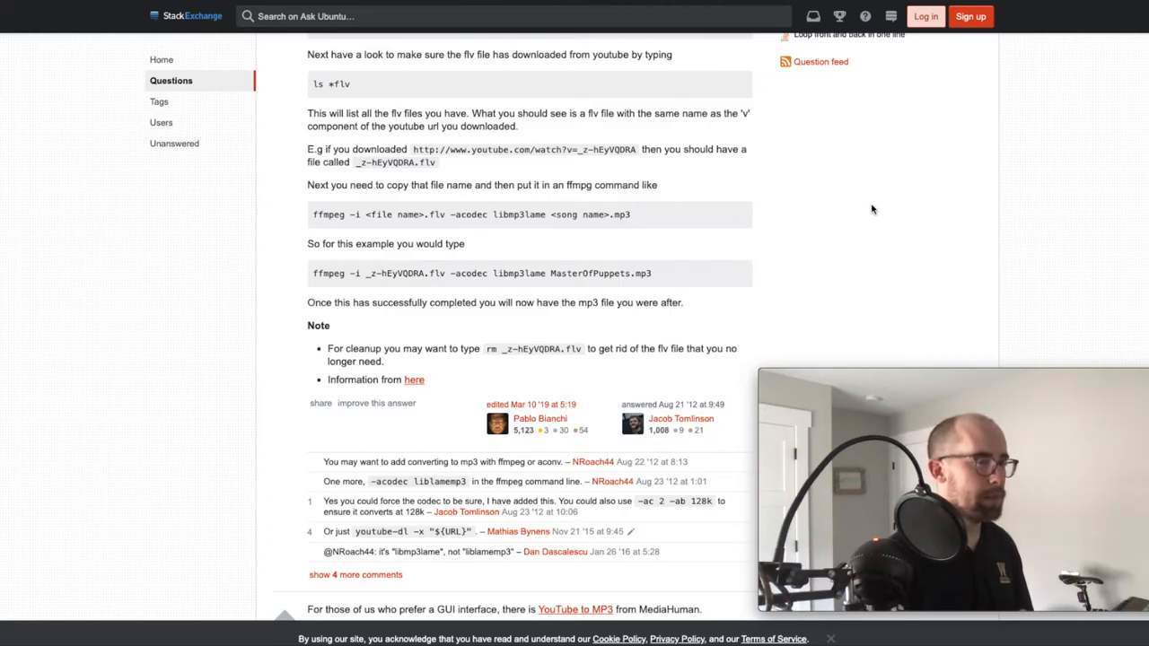
pyautogui.moveTo(870, 198)
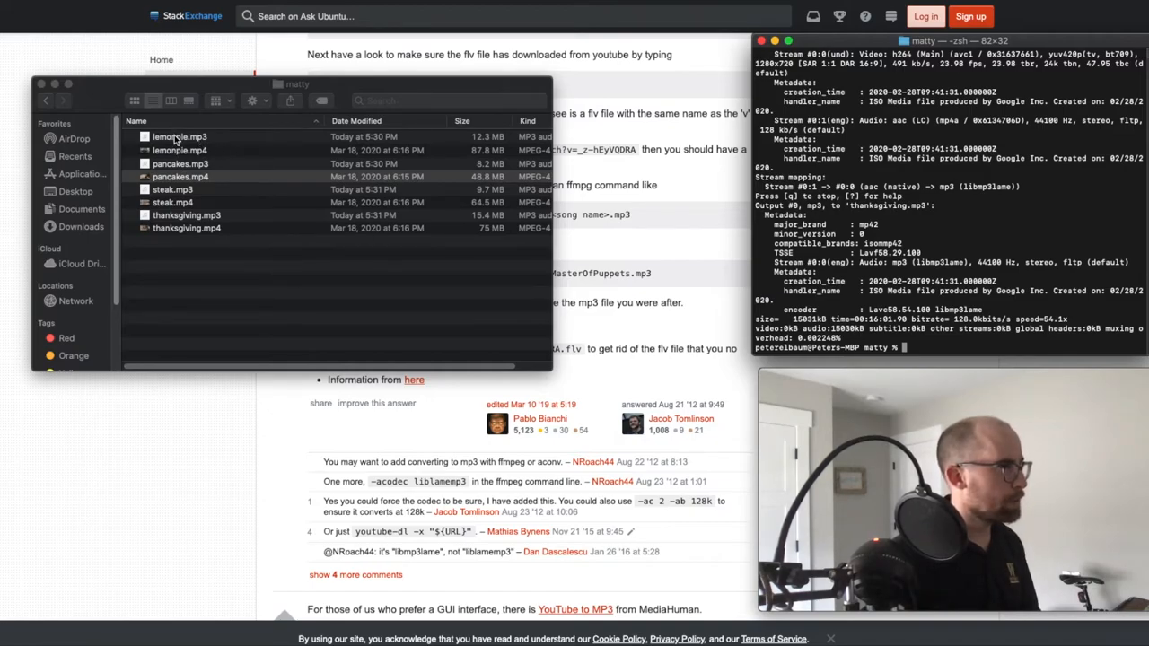
# Step: Select the converted lemonpie.mp3 in Finder beside the ffmpeg terminal output
pyautogui.click(179, 136)
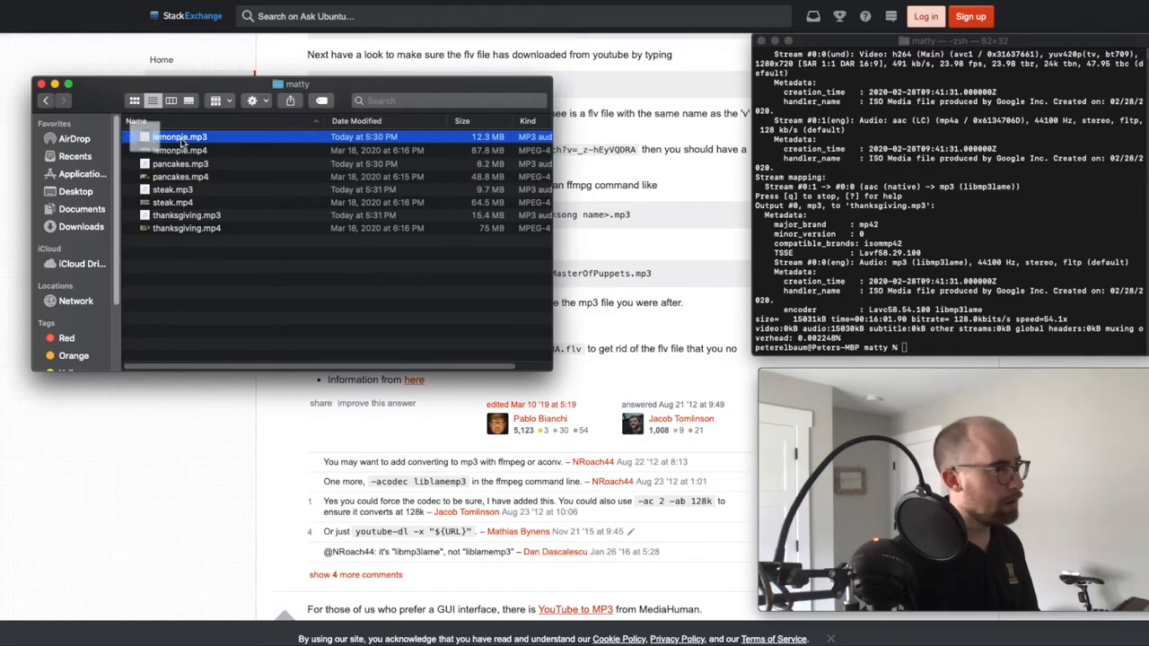